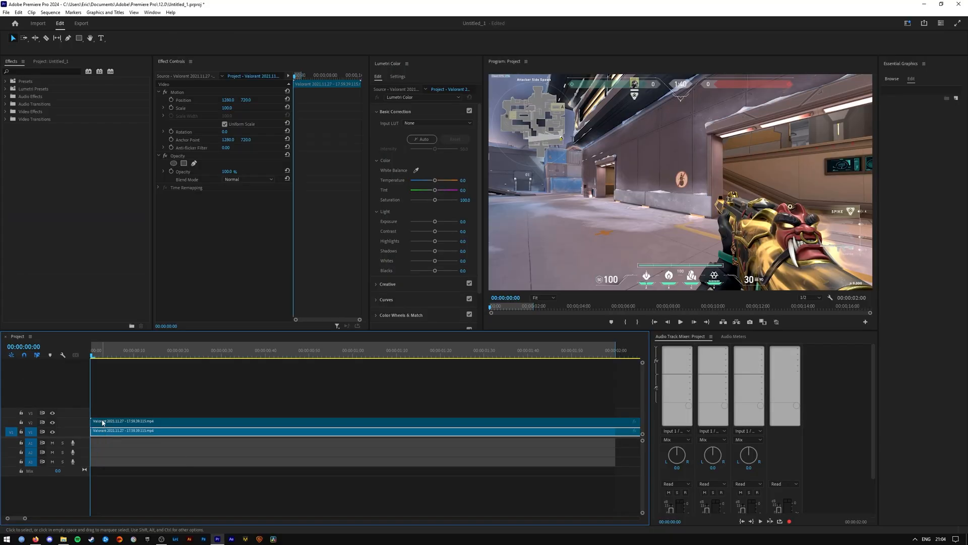
pyautogui.moveTo(103, 430)
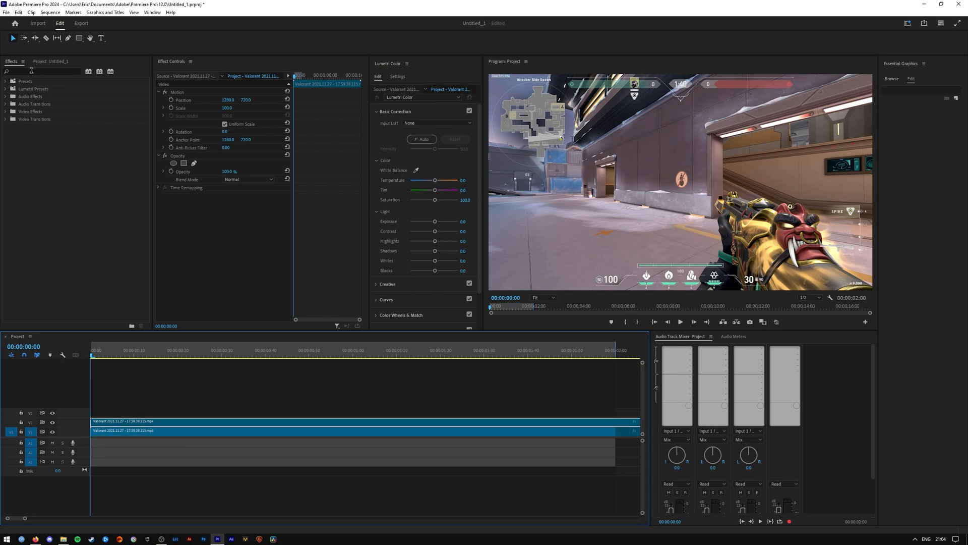
# - Find Luma Key then Gaussian Blur in the Effects search for the duplicate clip
pyautogui.write('lume')
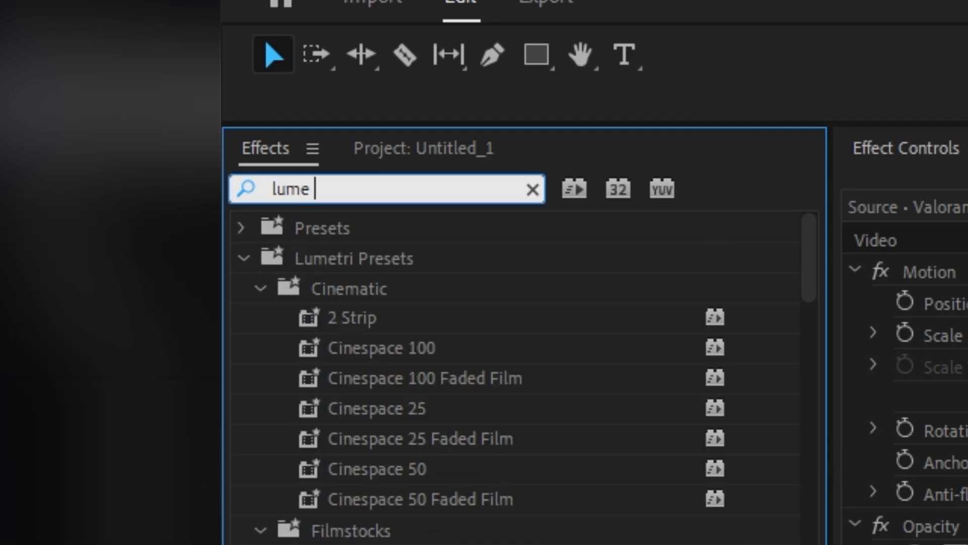
pyautogui.write('luma key')
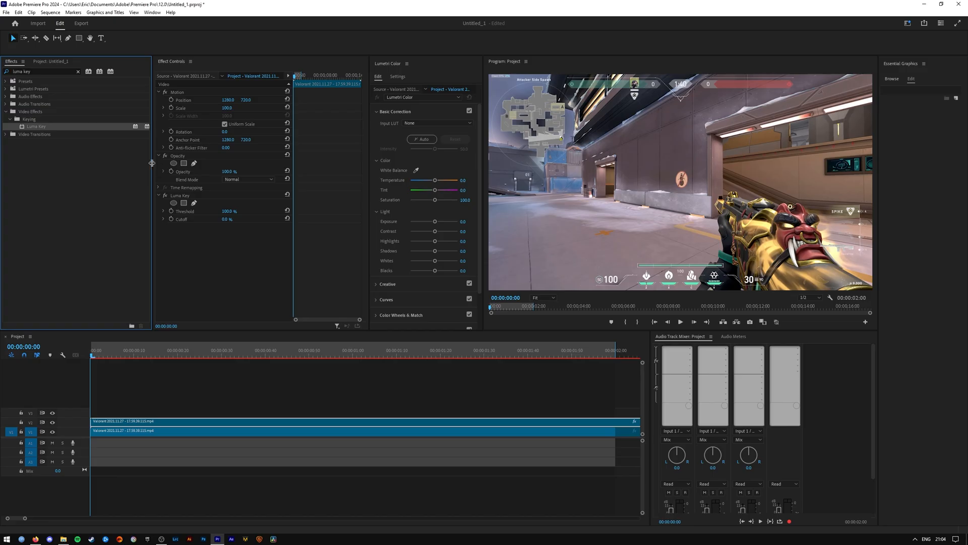
pyautogui.write('gauss')
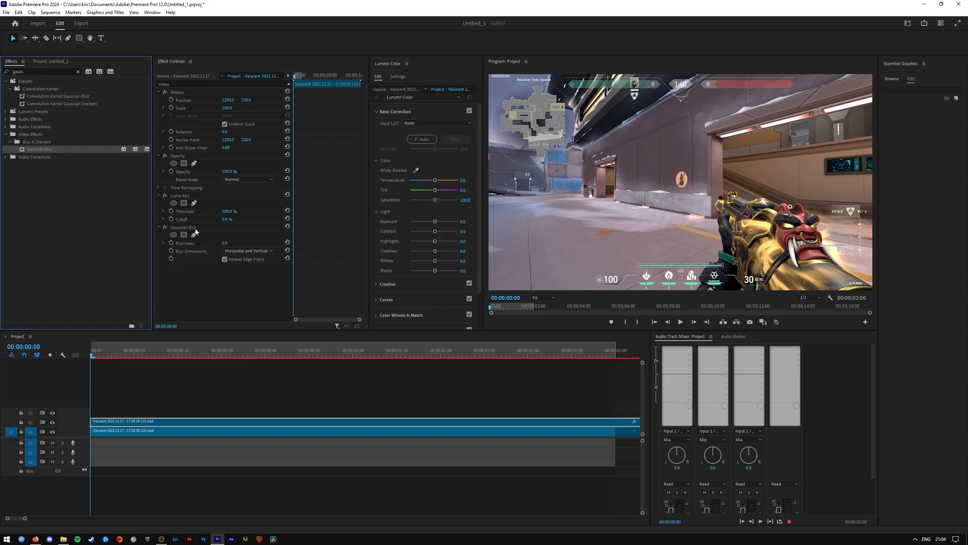
pyautogui.moveTo(186, 195)
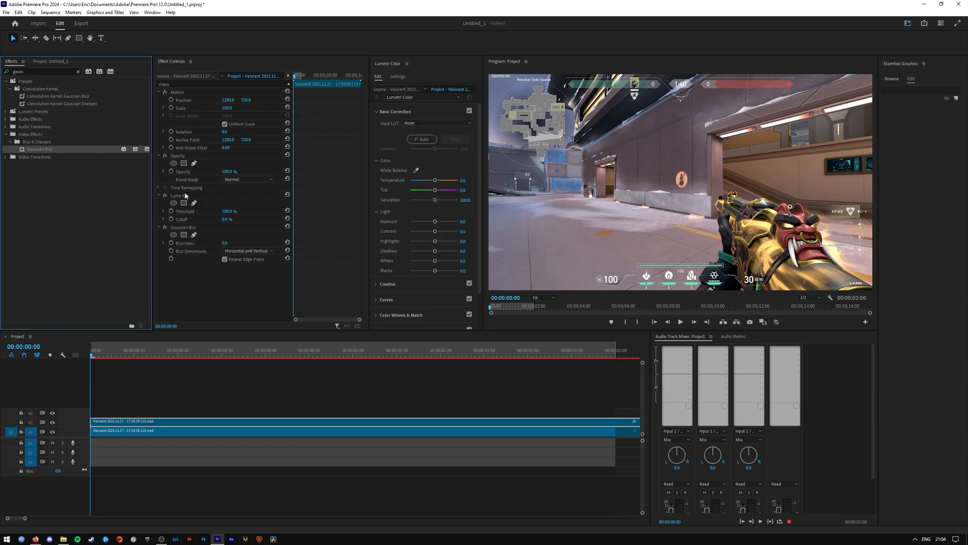
pyautogui.moveTo(52, 431)
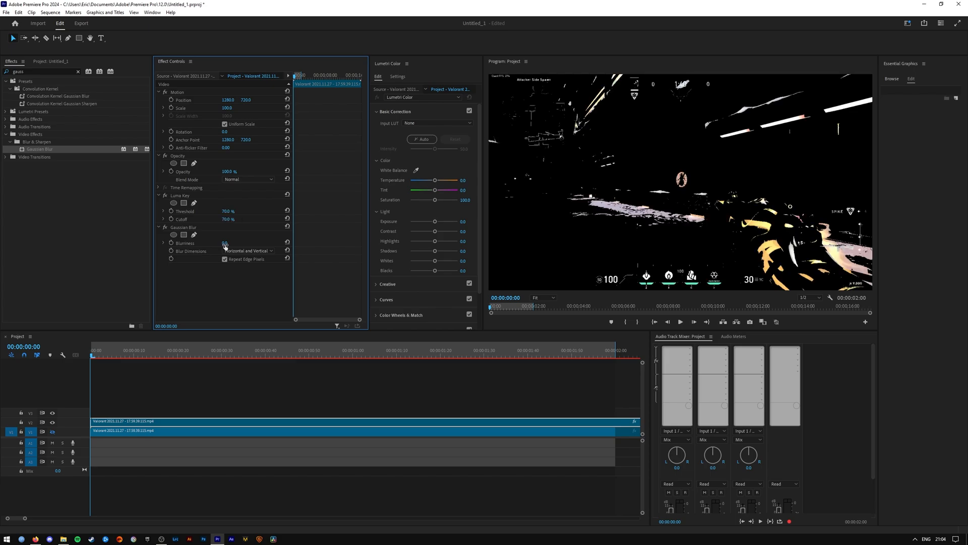
# - Set Gaussian Blur Blurriness to 50 on the keyed top clip
pyautogui.doubleClick(231, 243)
pyautogui.write('50')
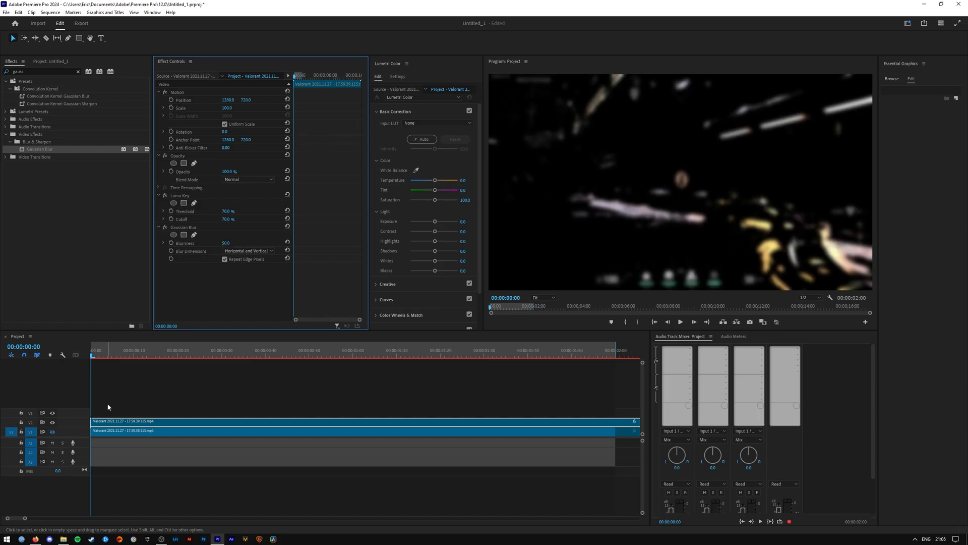
pyautogui.moveTo(53, 431)
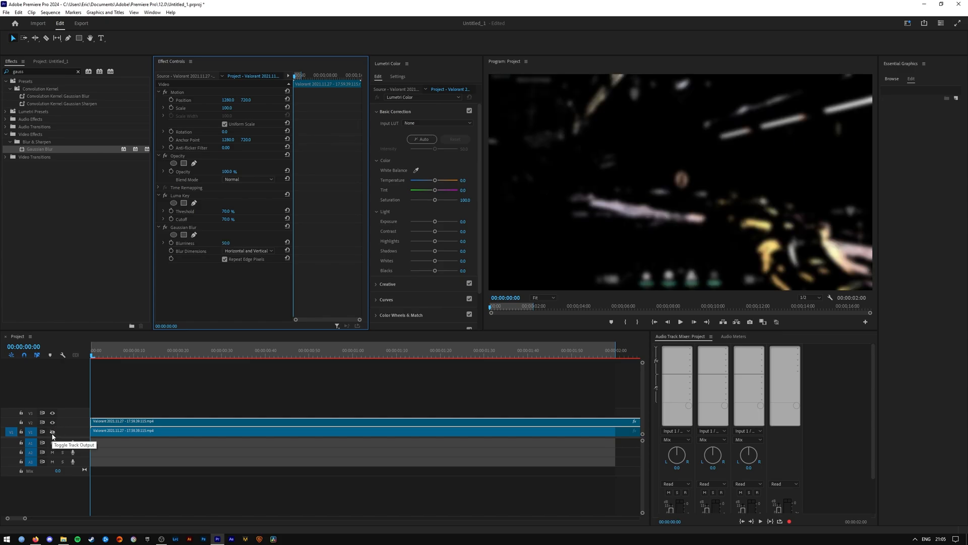